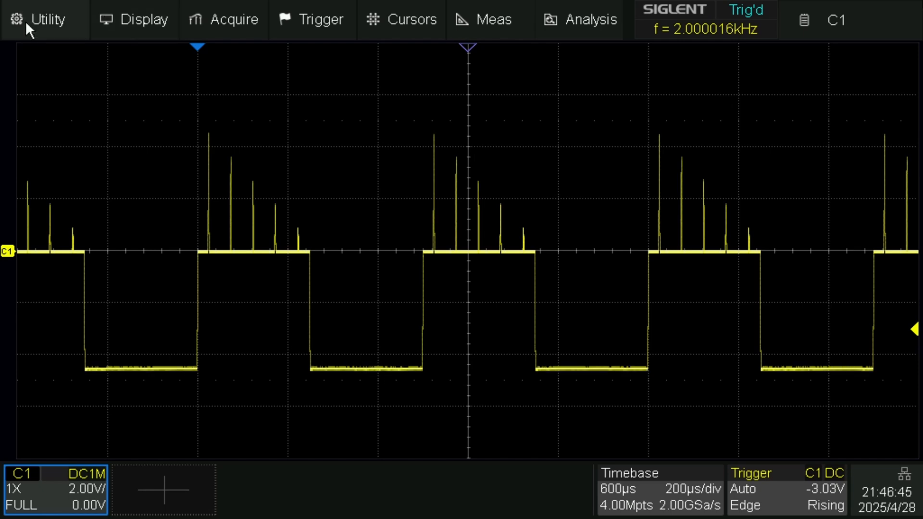
# Reach the SMB File Share options via Utility > Menu > Service.
pyautogui.click(38, 19)
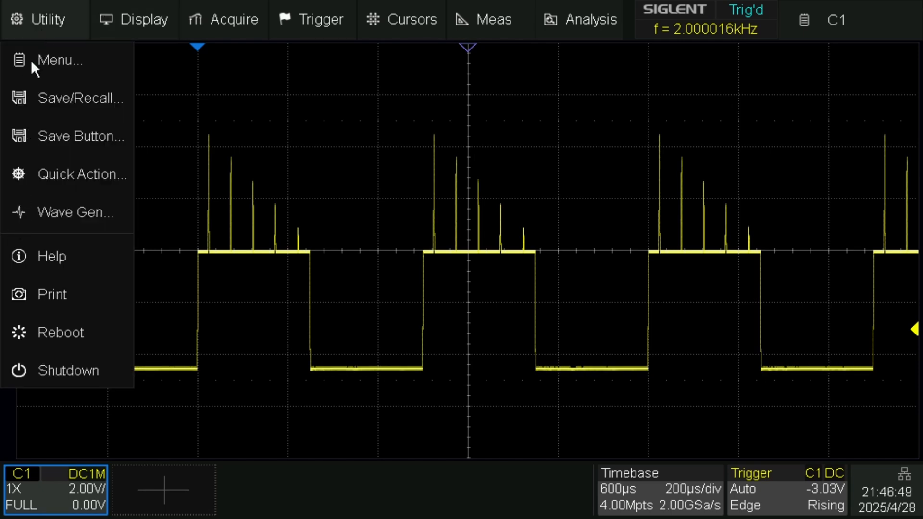
pyautogui.click(59, 60)
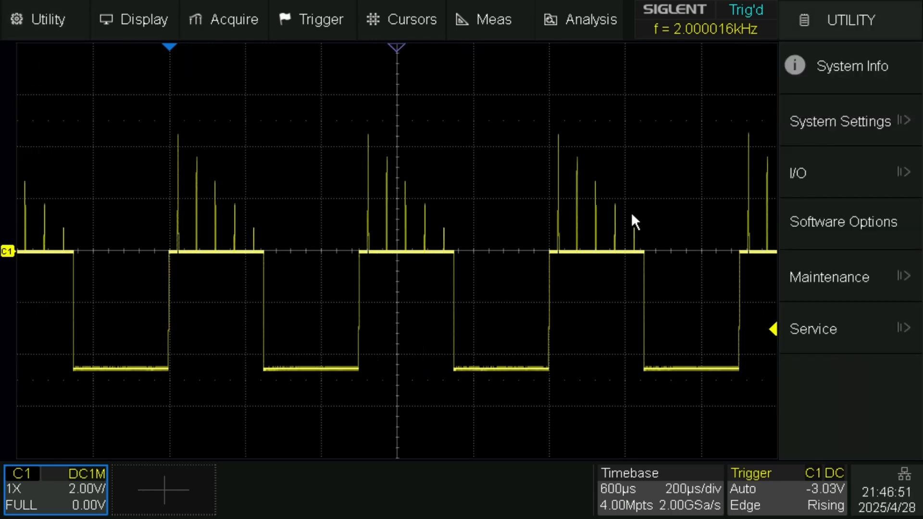
pyautogui.moveTo(838, 345)
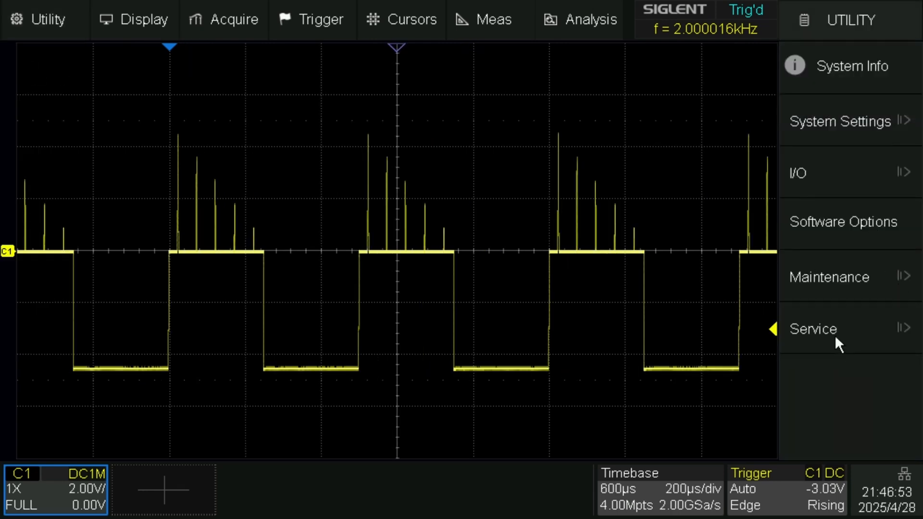
pyautogui.click(813, 329)
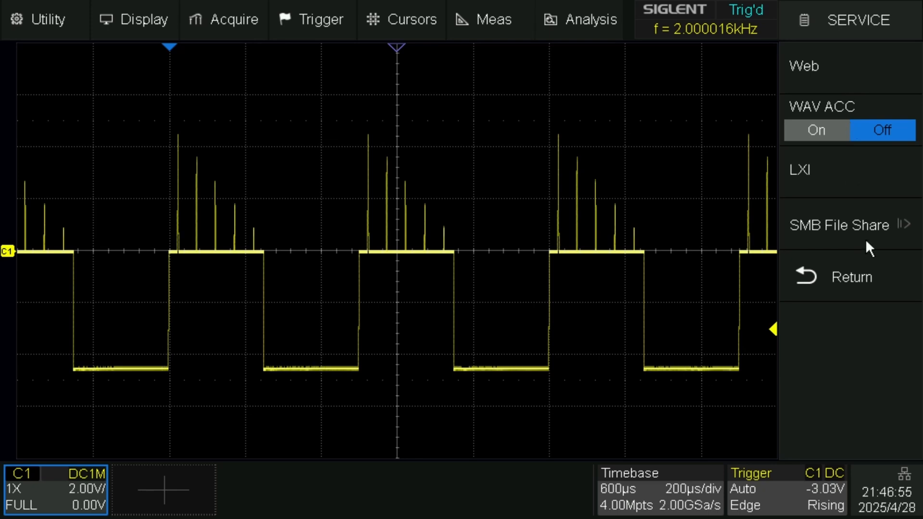
pyautogui.click(842, 225)
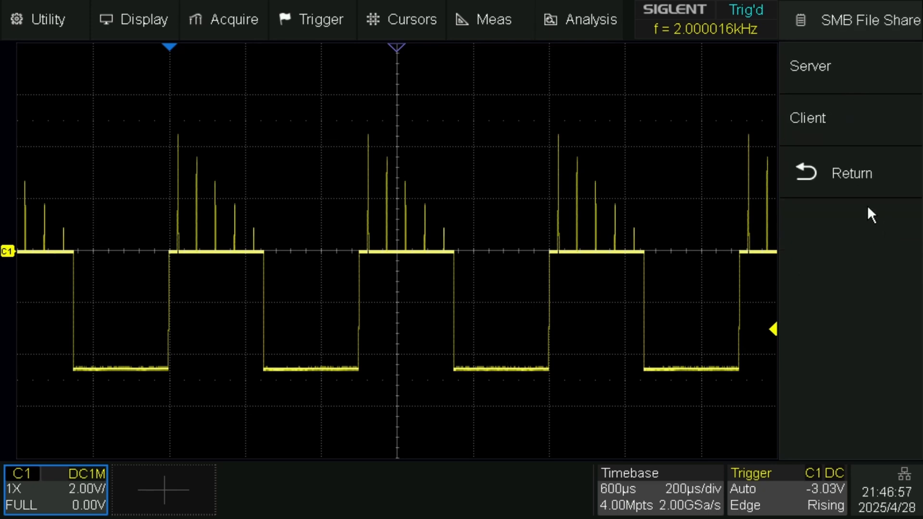
# Tick Running in the Server Share File dialog so the scope's SMB server starts, then return.
pyautogui.click(811, 66)
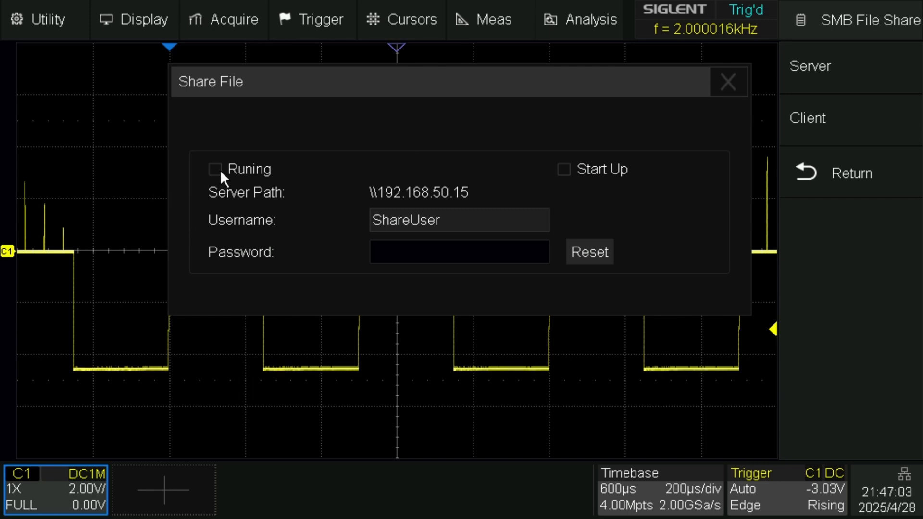
pyautogui.click(214, 169)
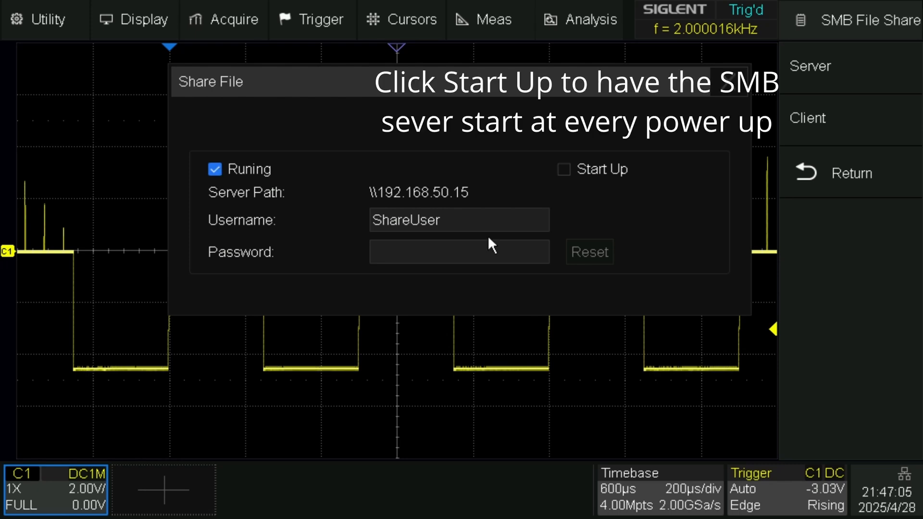
pyautogui.moveTo(442, 317)
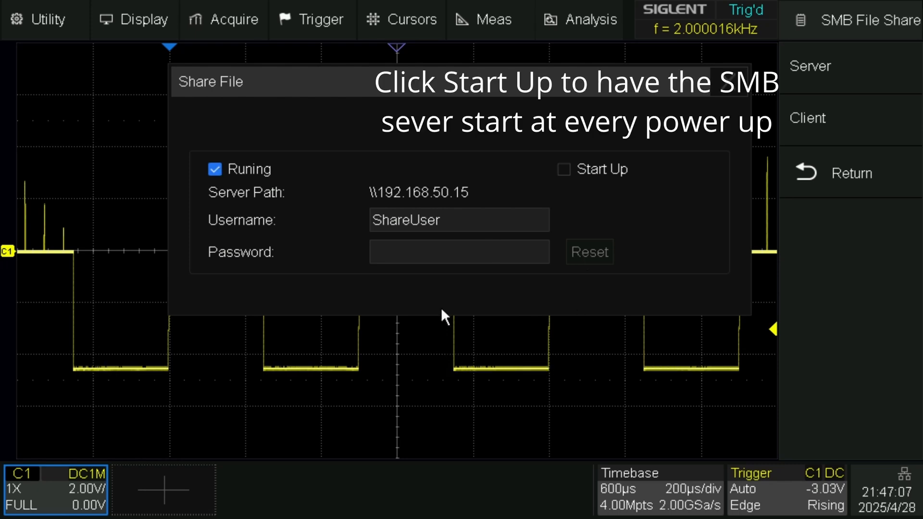
pyautogui.moveTo(366, 246)
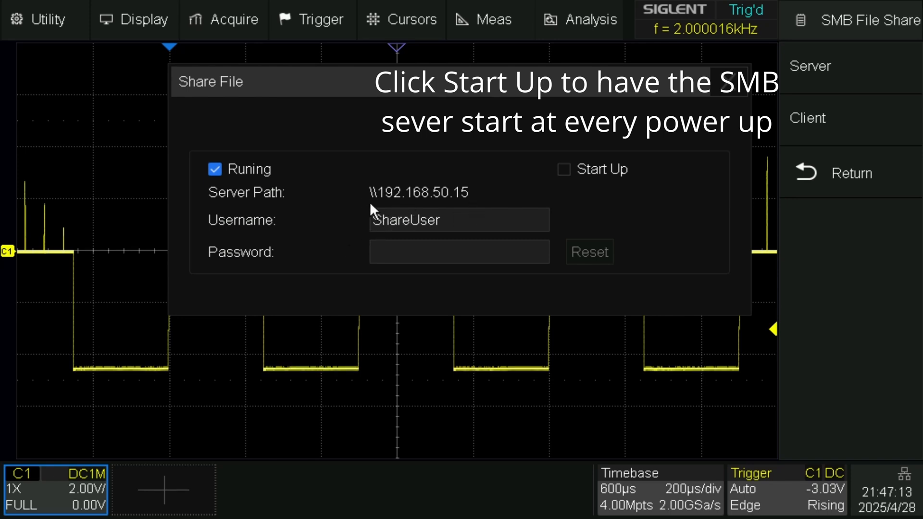
pyautogui.moveTo(462, 225)
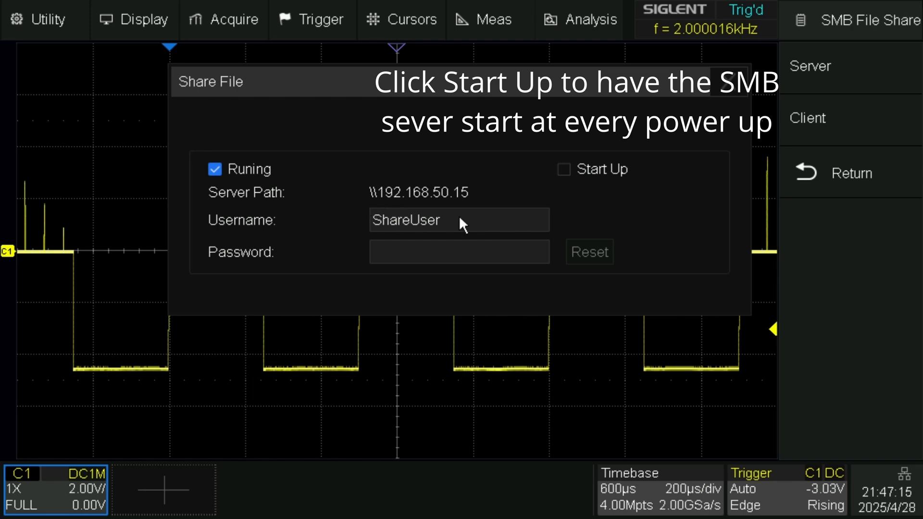
pyautogui.moveTo(383, 199)
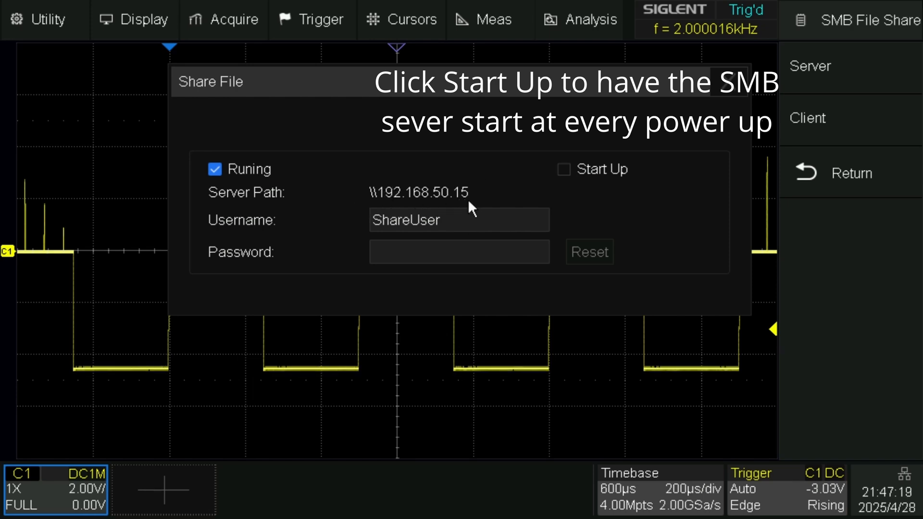
pyautogui.moveTo(427, 196)
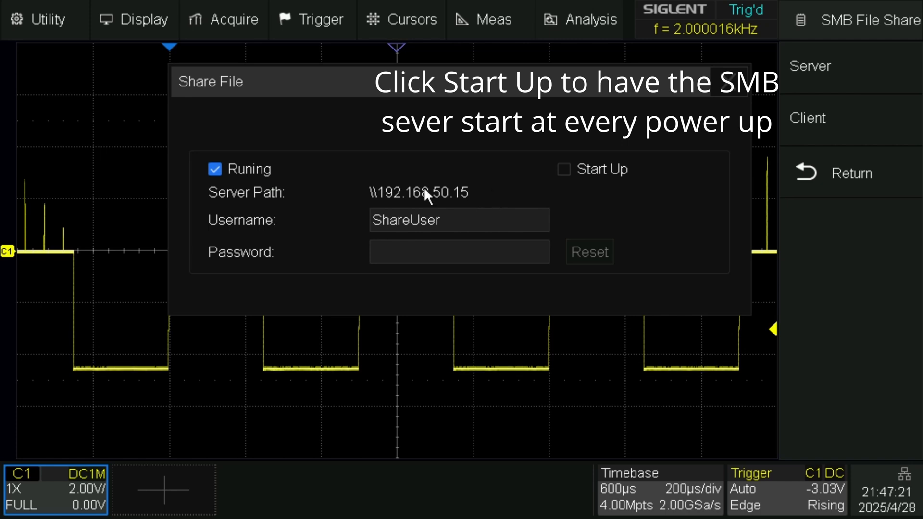
pyautogui.moveTo(498, 204)
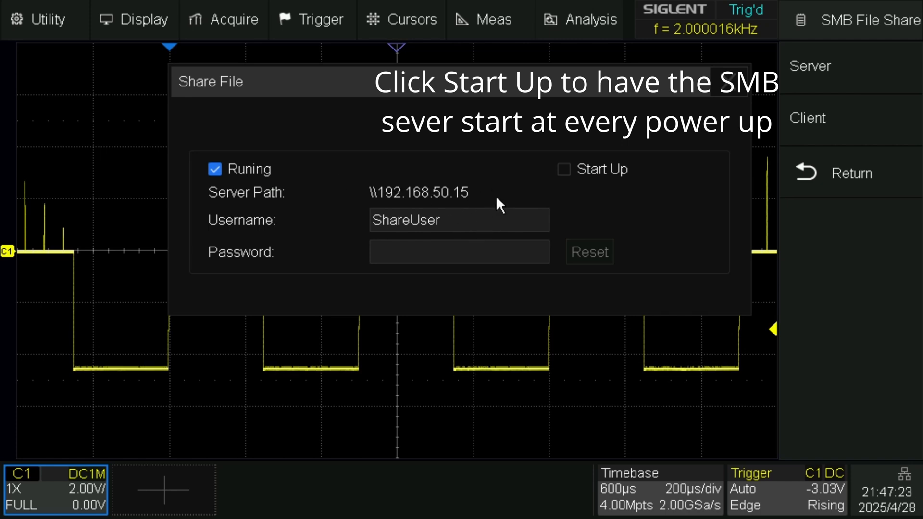
pyautogui.moveTo(339, 257)
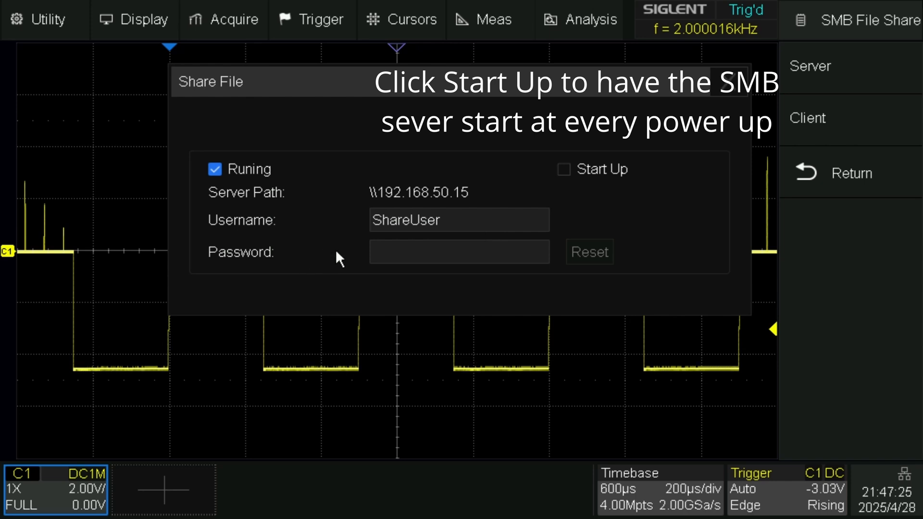
pyautogui.moveTo(406, 246)
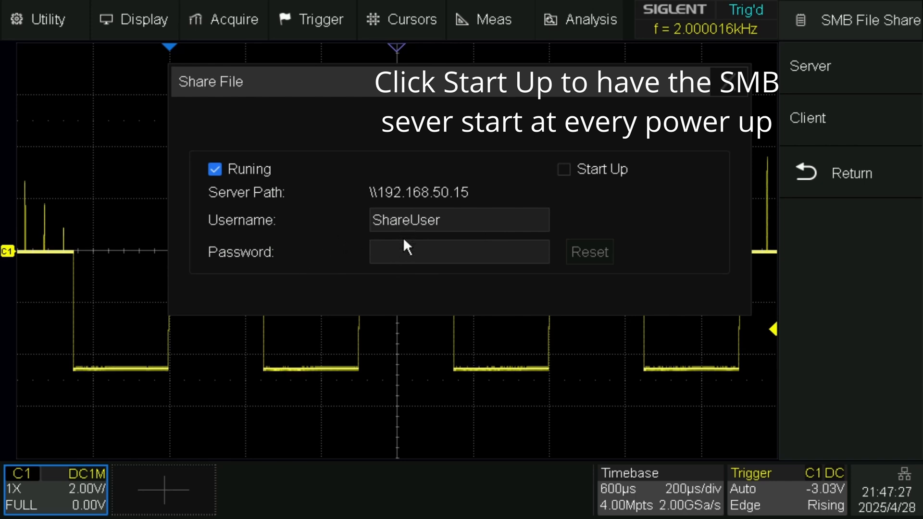
pyautogui.moveTo(427, 251)
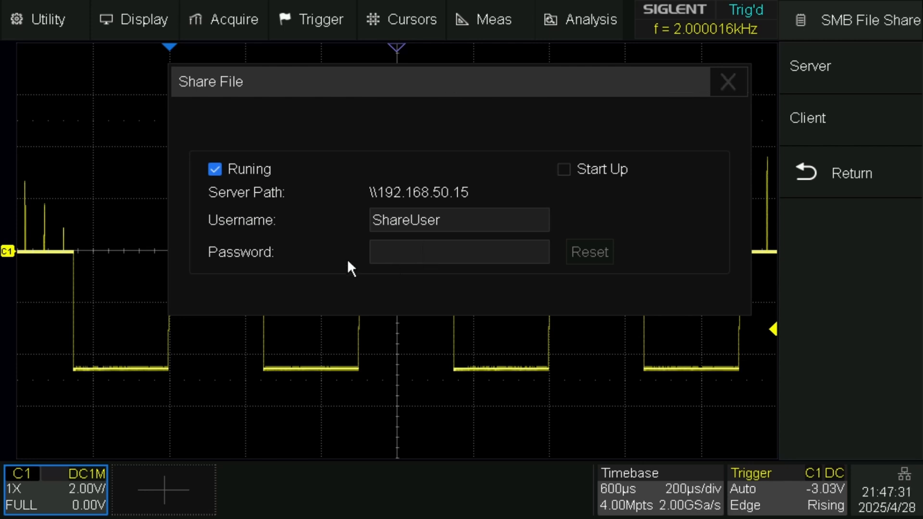
pyautogui.moveTo(502, 263)
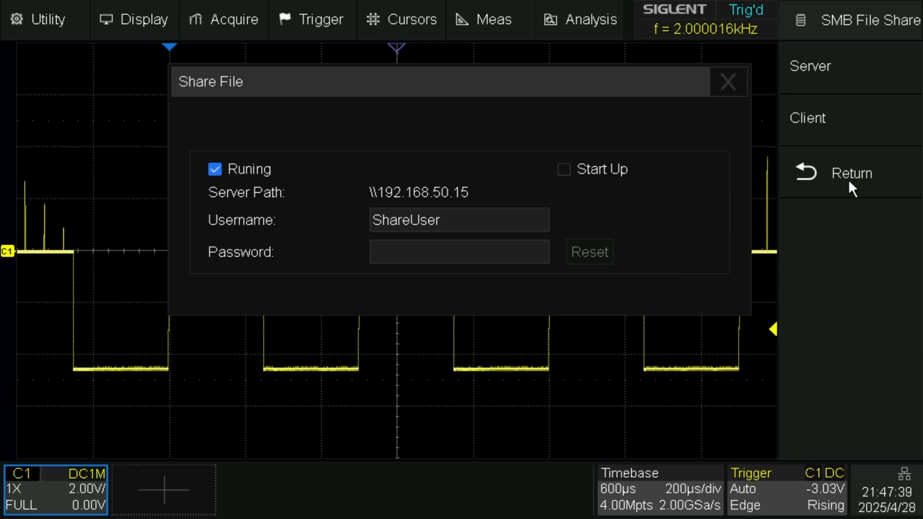
pyautogui.click(851, 172)
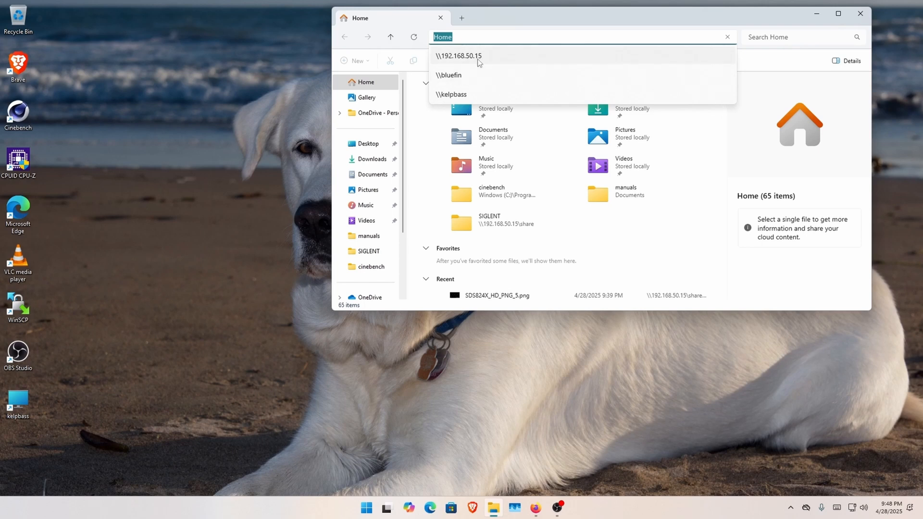
# Connect to \\192.168.50.15 and sign in as ShareUser in the Windows Security dialog.
pyautogui.click(458, 56)
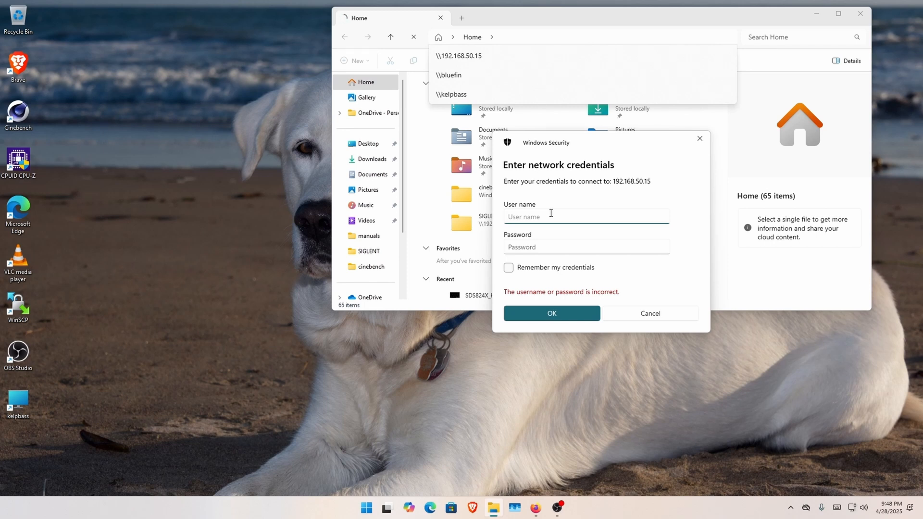
pyautogui.write('ShareUser')
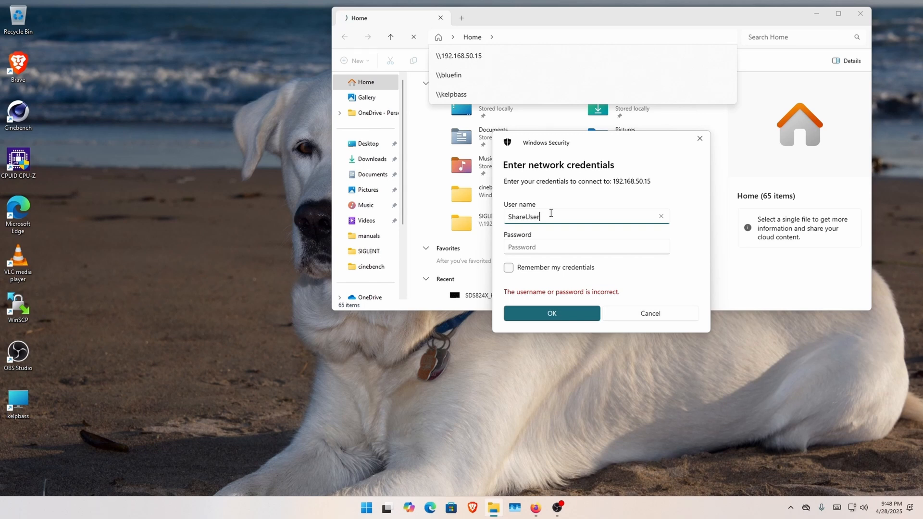
pyautogui.moveTo(518, 277)
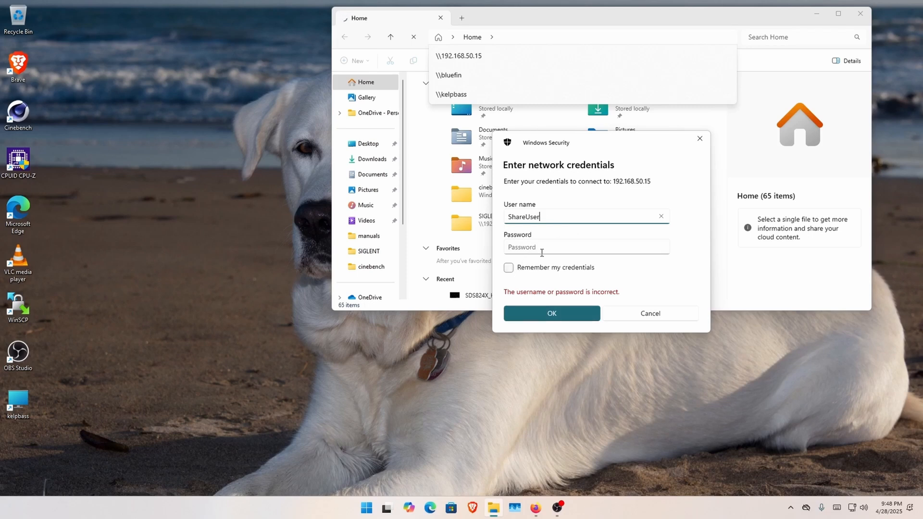
pyautogui.click(551, 314)
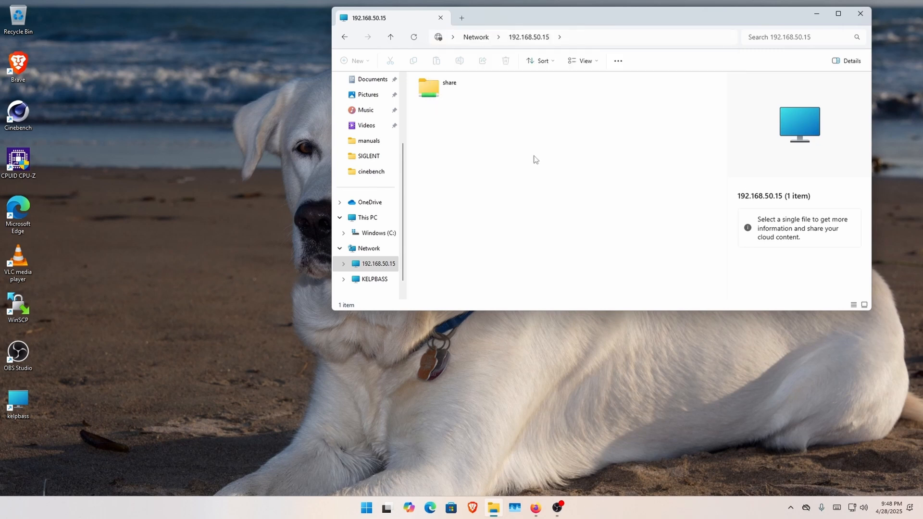
# Enter share\SIGLENT and preview SDS824X_HD_PNG_3.png among the five screenshots.
pyautogui.doubleClick(428, 88)
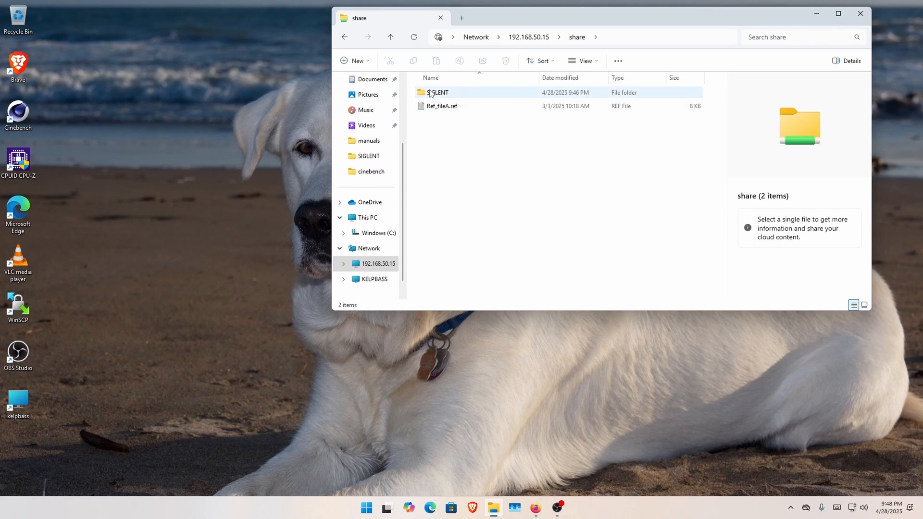
pyautogui.doubleClick(437, 92)
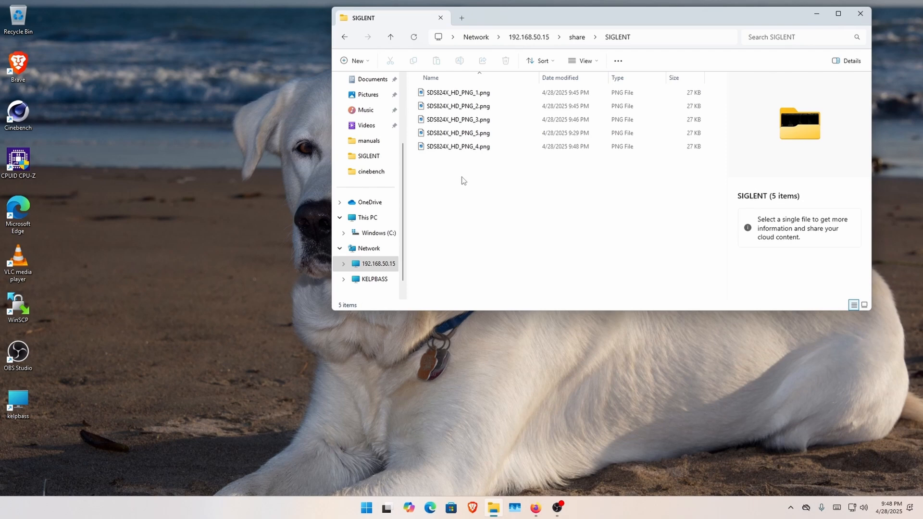
pyautogui.click(458, 119)
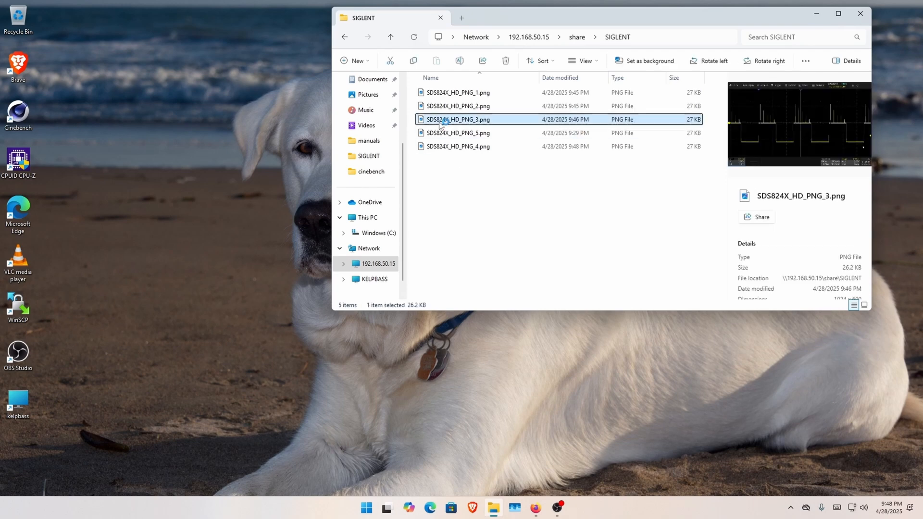
pyautogui.doubleClick(458, 120)
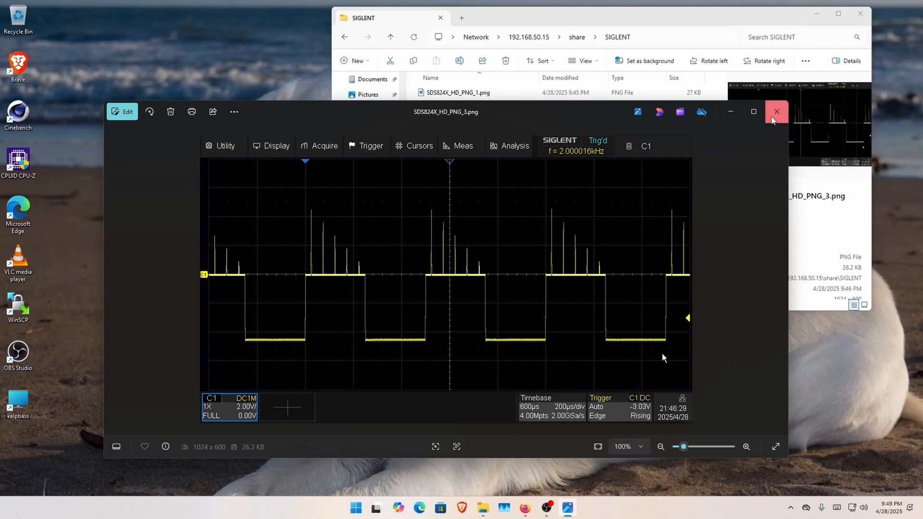
pyautogui.click(776, 112)
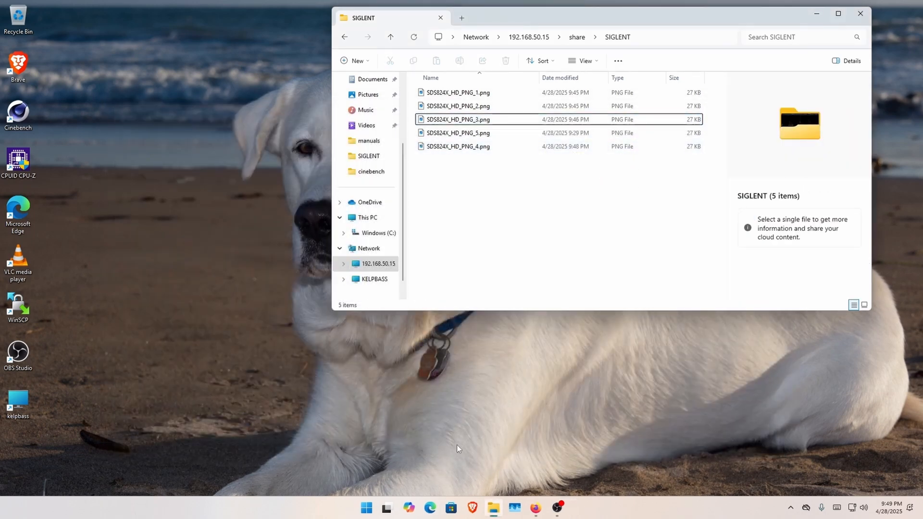
# Bring up Documents\temp in a second window, clear its old screenshots, and select all five in SIGLENT.
pyautogui.rightClick(494, 508)
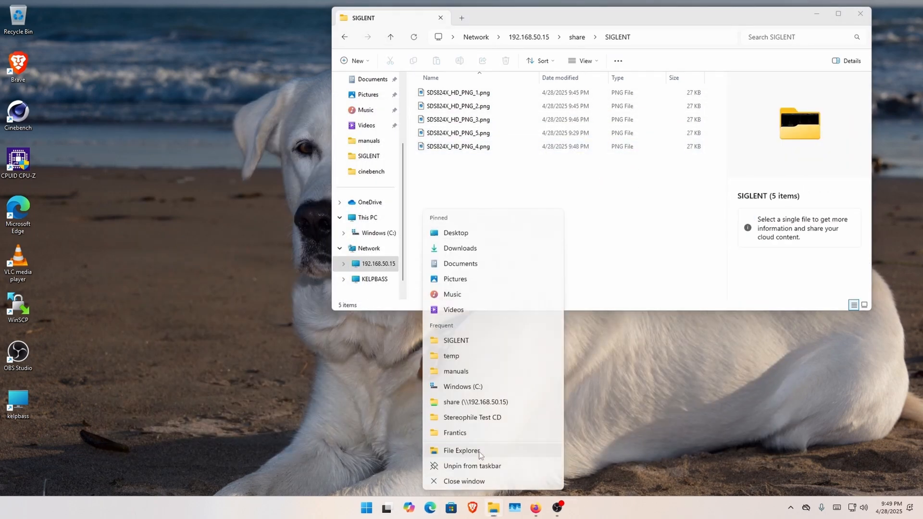
pyautogui.click(462, 451)
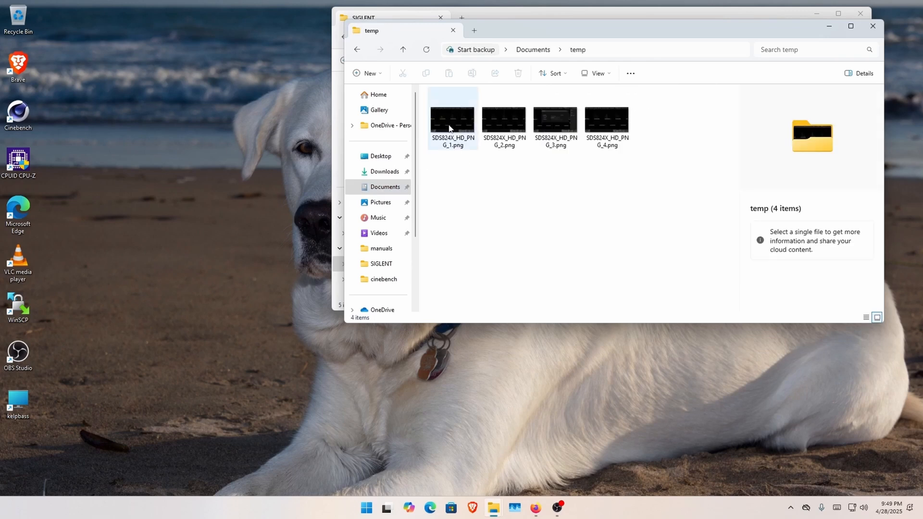
pyautogui.click(453, 118)
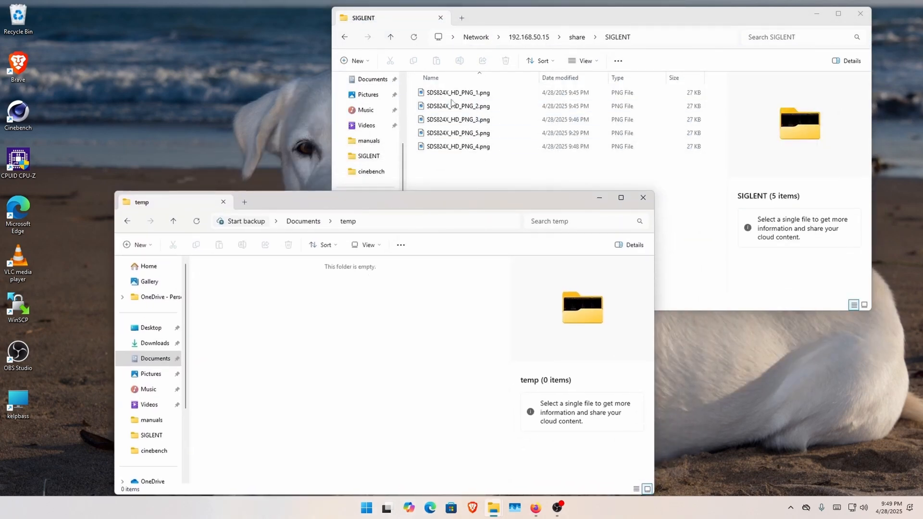
pyautogui.press('ctrl+a')
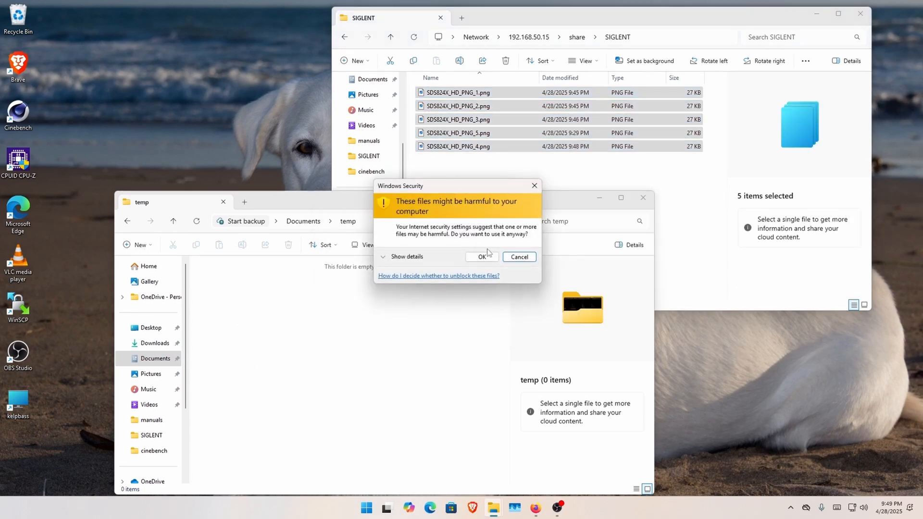
# Accept the security warning to finish the copy, then permanently delete the five screenshots from the share.
pyautogui.click(480, 257)
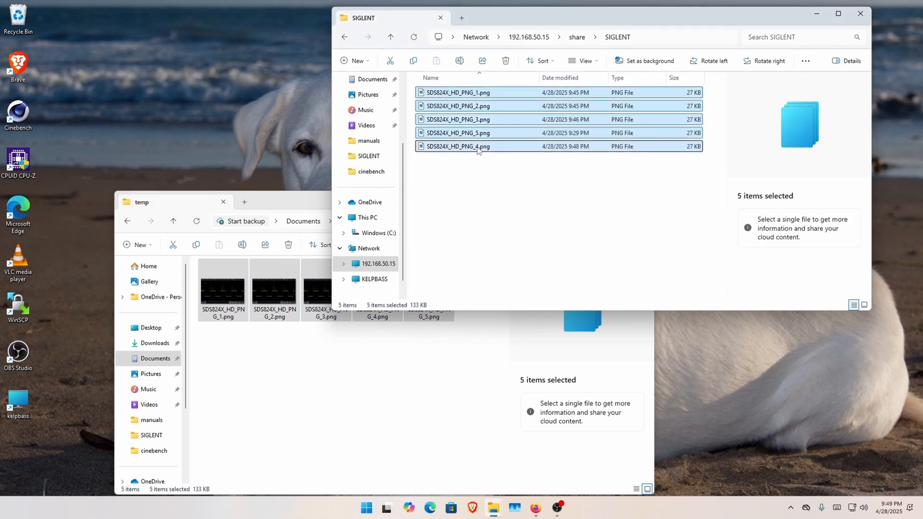
pyautogui.rightClick(478, 146)
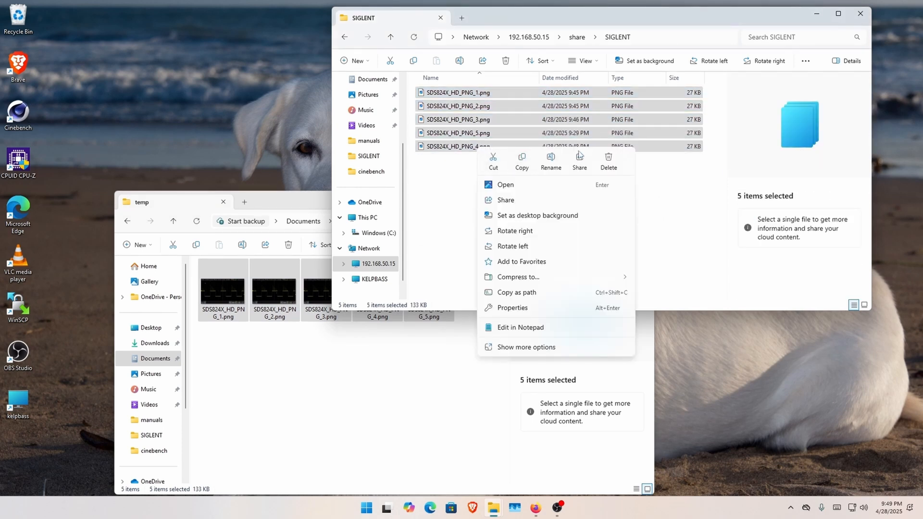
pyautogui.click(608, 162)
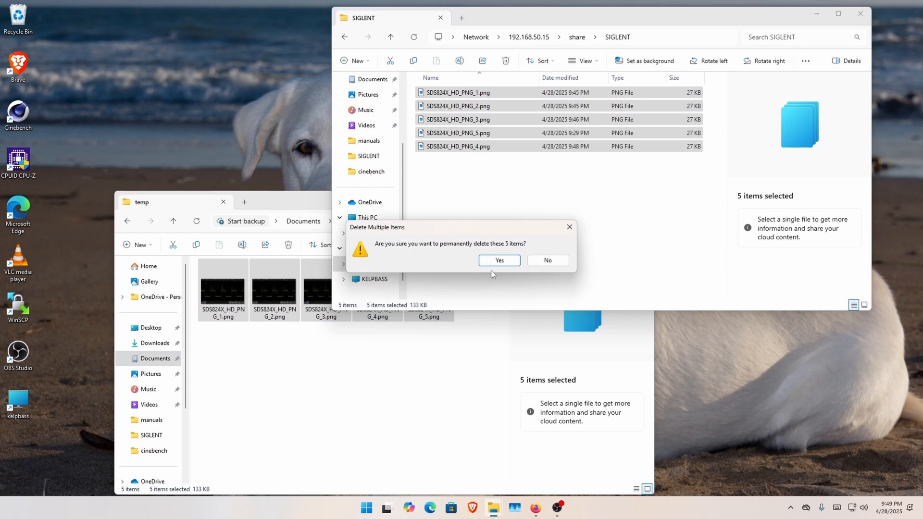
pyautogui.click(499, 261)
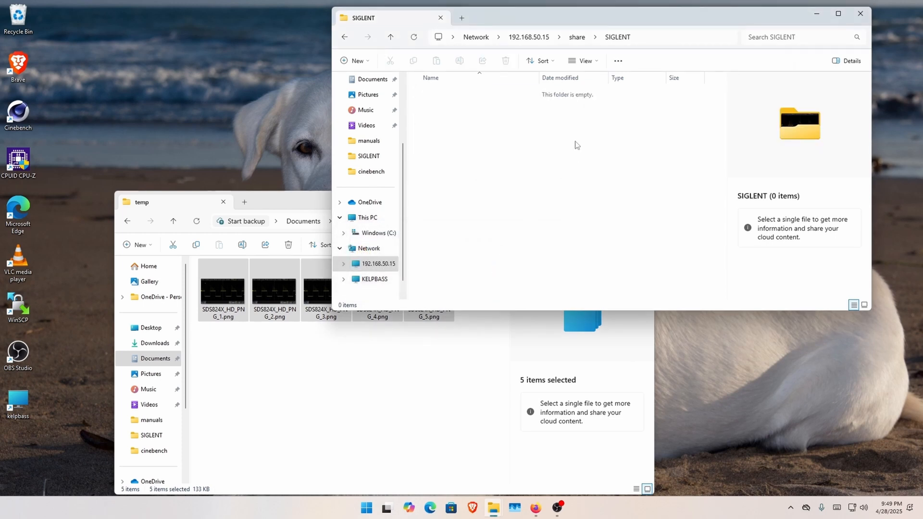